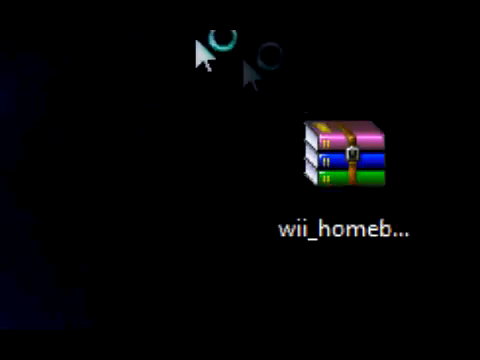
Extract the homebrew archive's files onto Removable Disk (G:) with WinRAR.
double_click(344, 150)
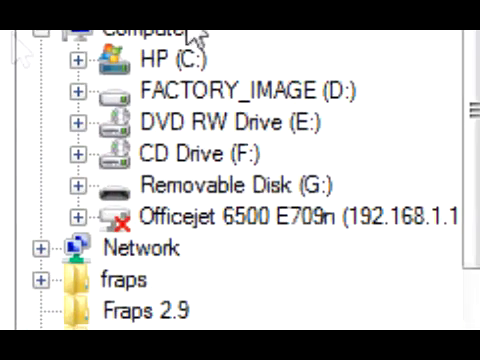
mouse_move(424, 64)
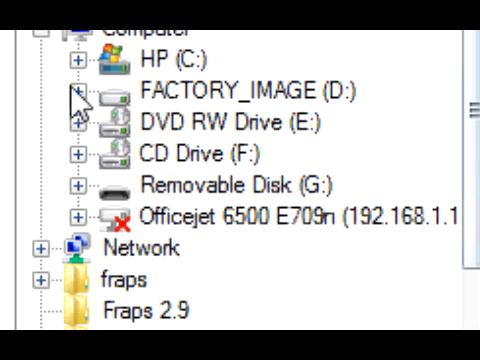
click(80, 56)
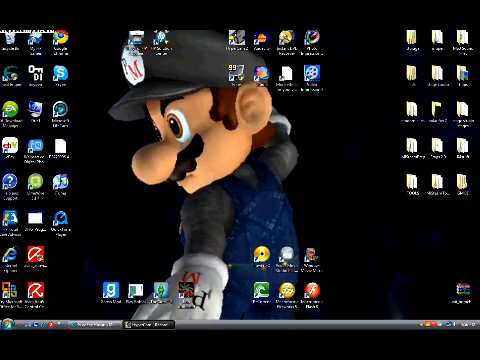
Browse the removable disk and open its extracted wii folder.
click(12, 336)
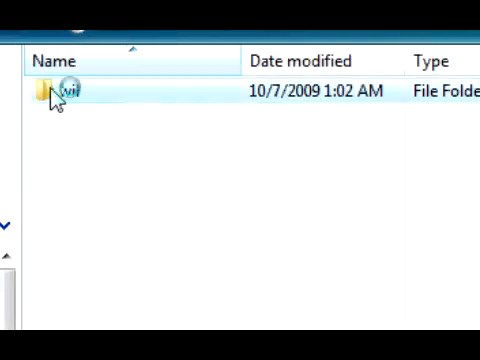
double_click(64, 92)
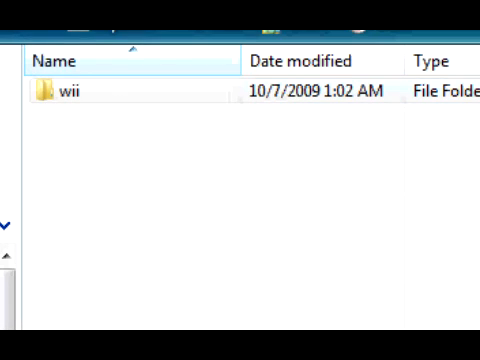
double_click(56, 92)
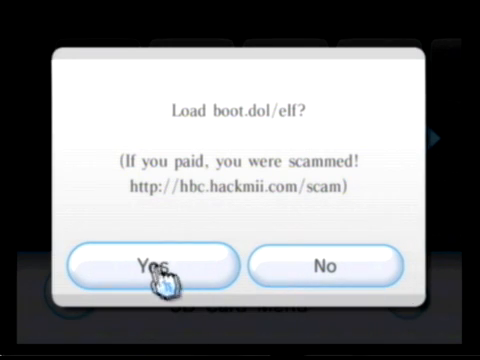
Confirm loading boot.dol/elf so the HackMii Installer v0.5 main menu appears.
click(164, 266)
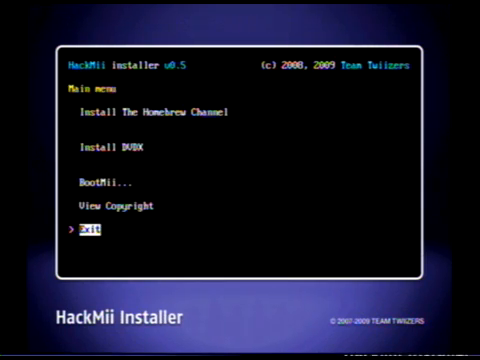
Install the Homebrew Channel and exit the installer back to the Wii Menu.
key(up)
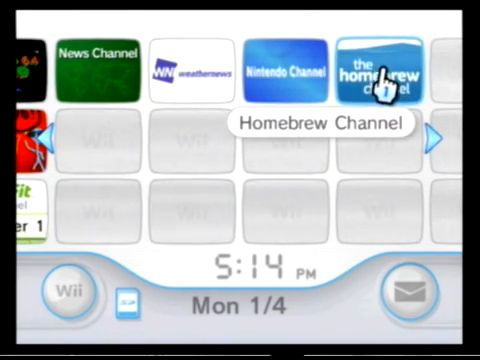
click(384, 70)
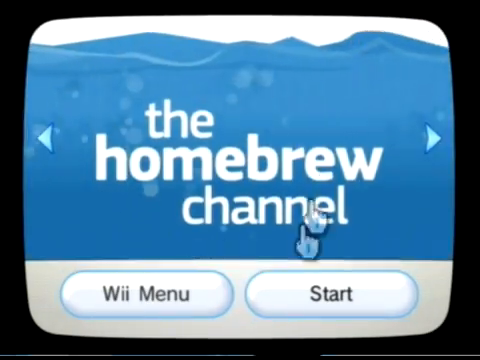
mouse_move(304, 124)
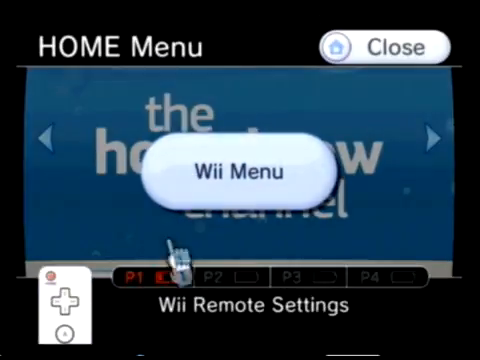
click(240, 168)
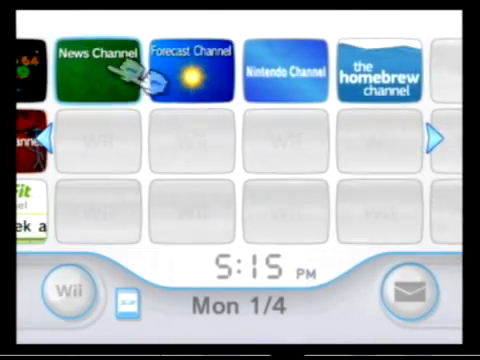
mouse_move(268, 212)
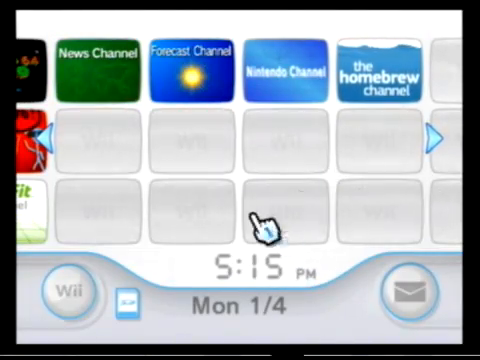